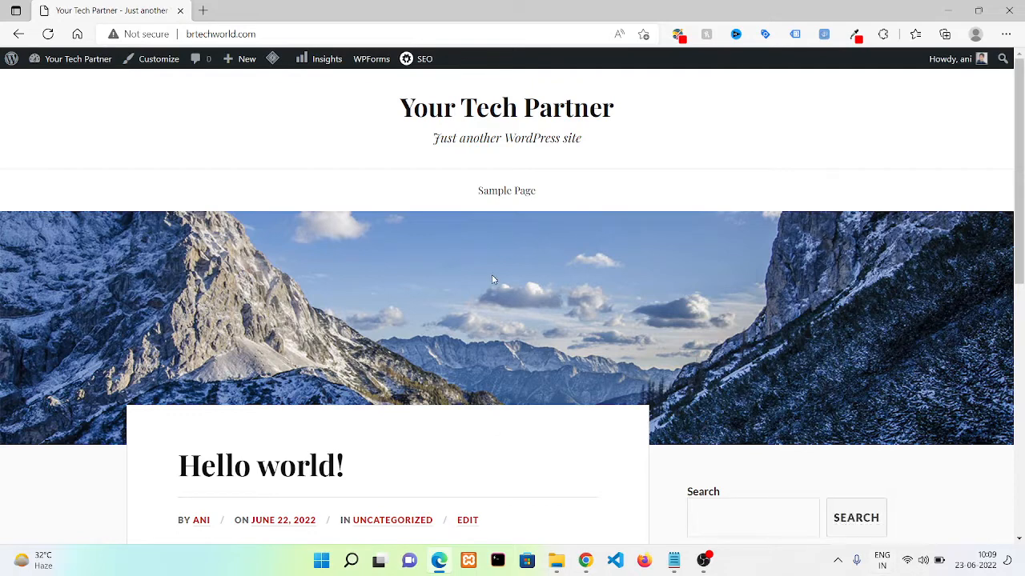
Step: Append /wp-admin to the site address to reach the admin dashboard
left_click(221, 33)
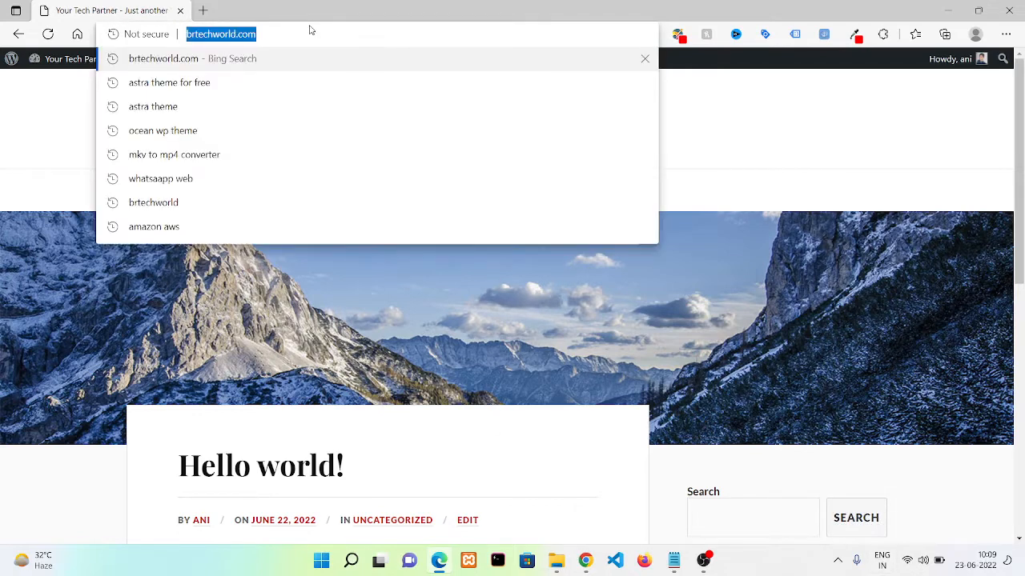
type("/wp-admin/")
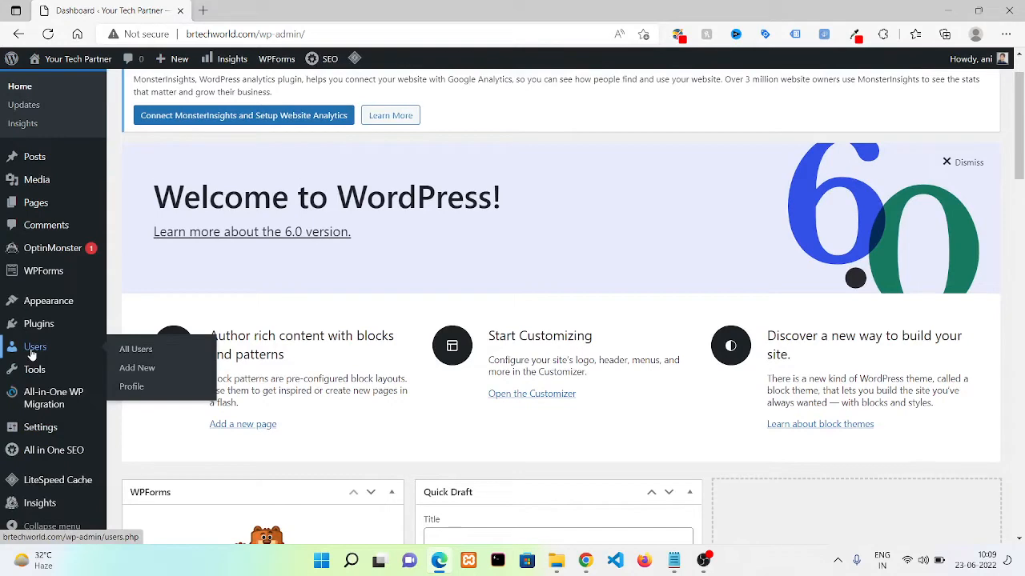
mouse_move(136, 349)
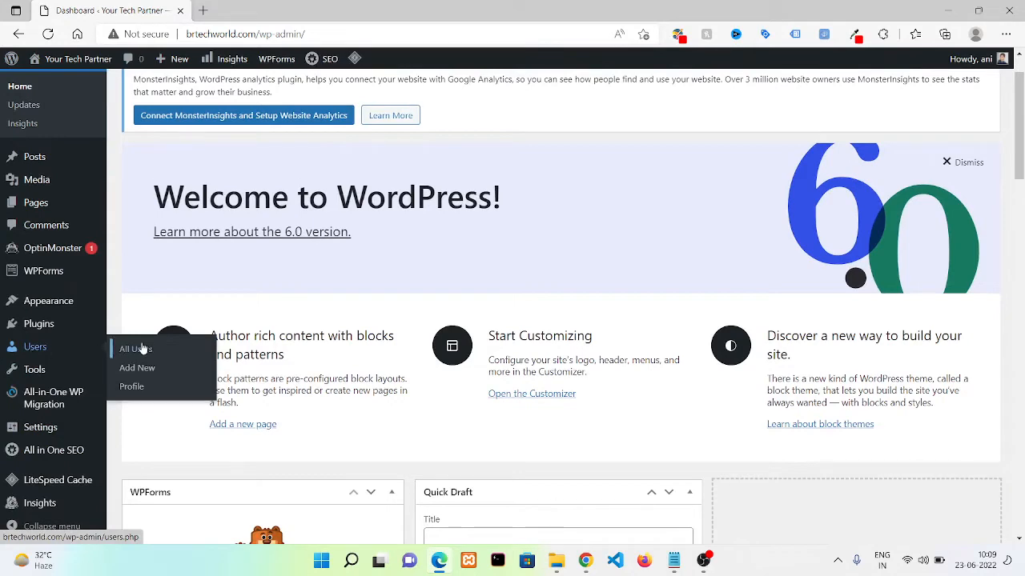
Step: Show the site's All Users list with its single administrator account
left_click(135, 349)
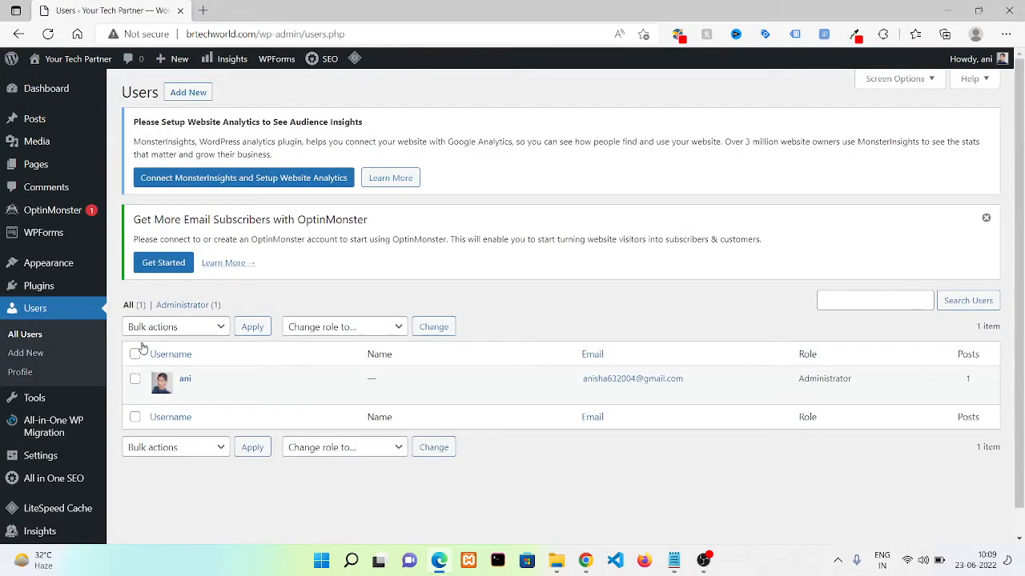
mouse_move(775, 417)
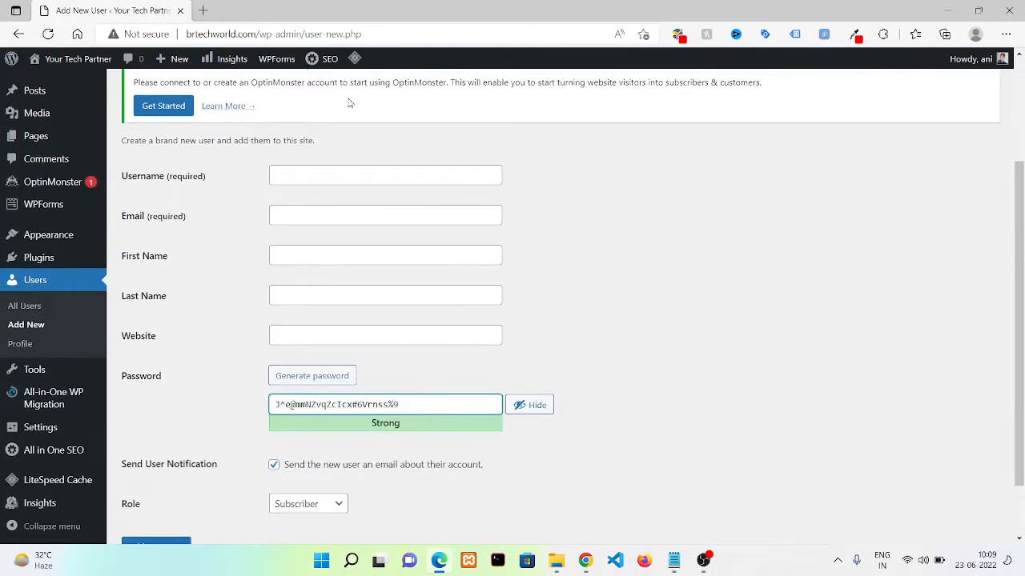
Step: Enter the username admin for the new user
left_click(384, 174)
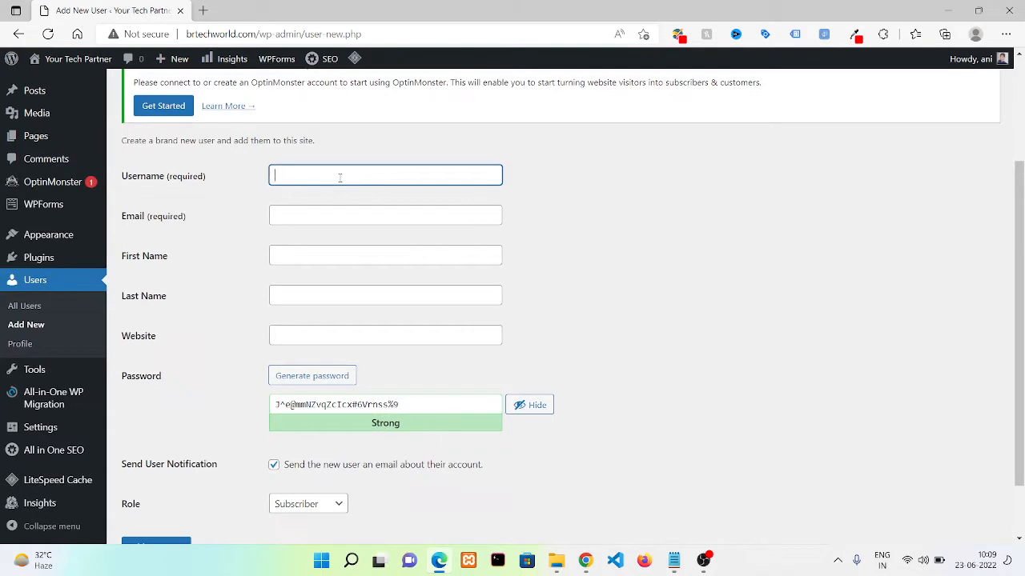
type("a")
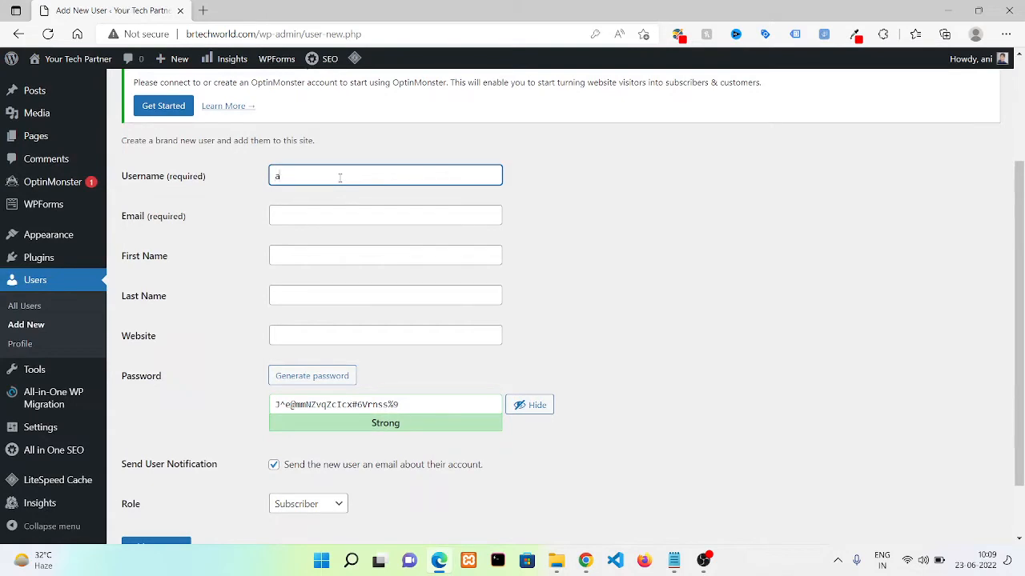
type("dmin")
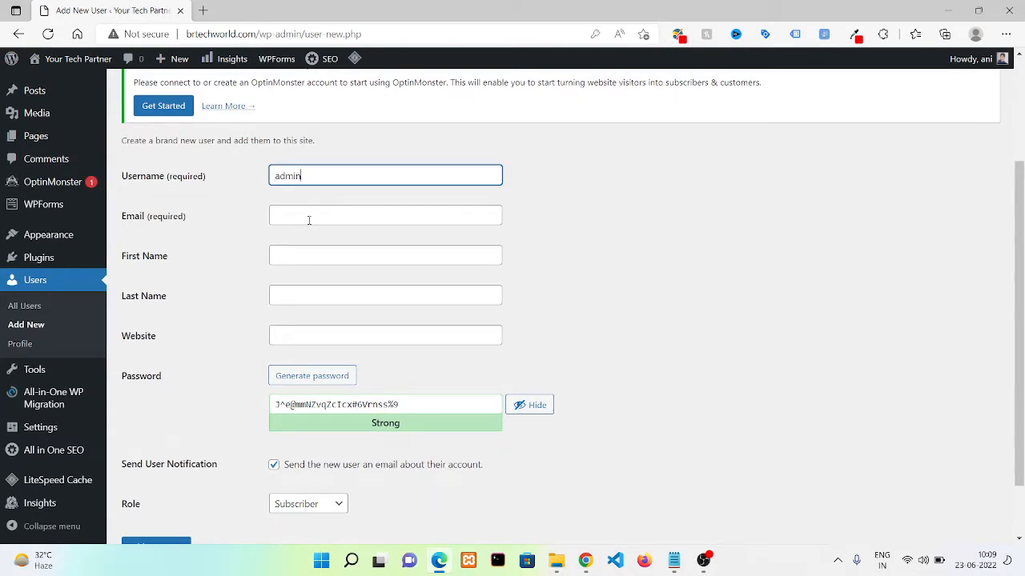
Step: Fill the email from a saved suggestion, letting first and last name autofill, and clear the password
left_click(384, 215)
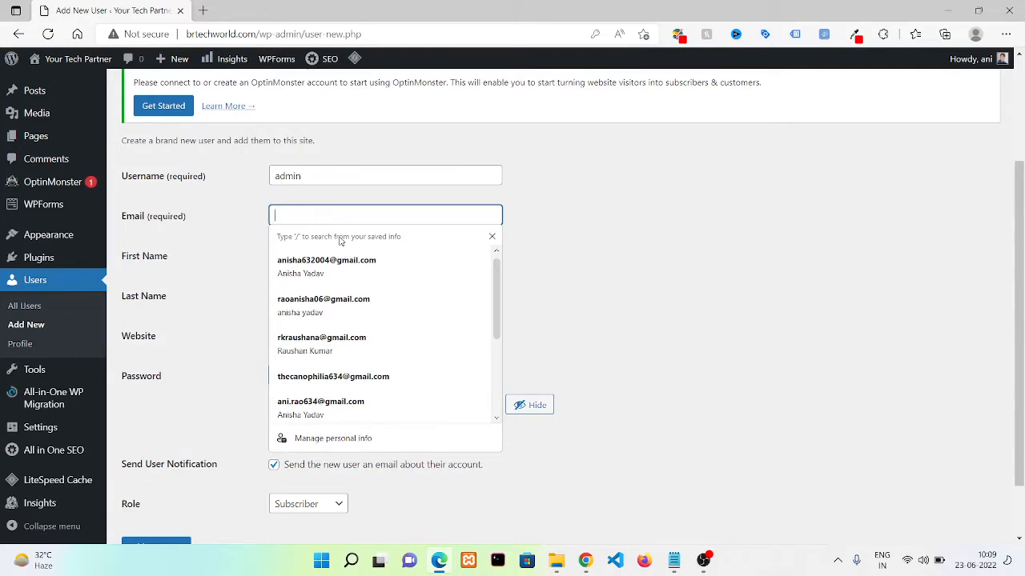
left_click(327, 266)
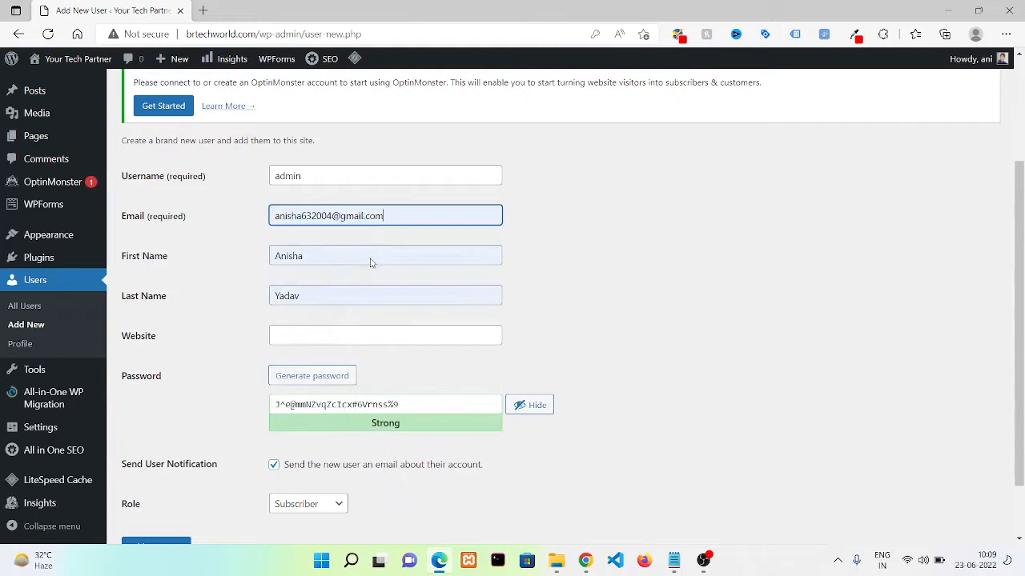
left_click(384, 214)
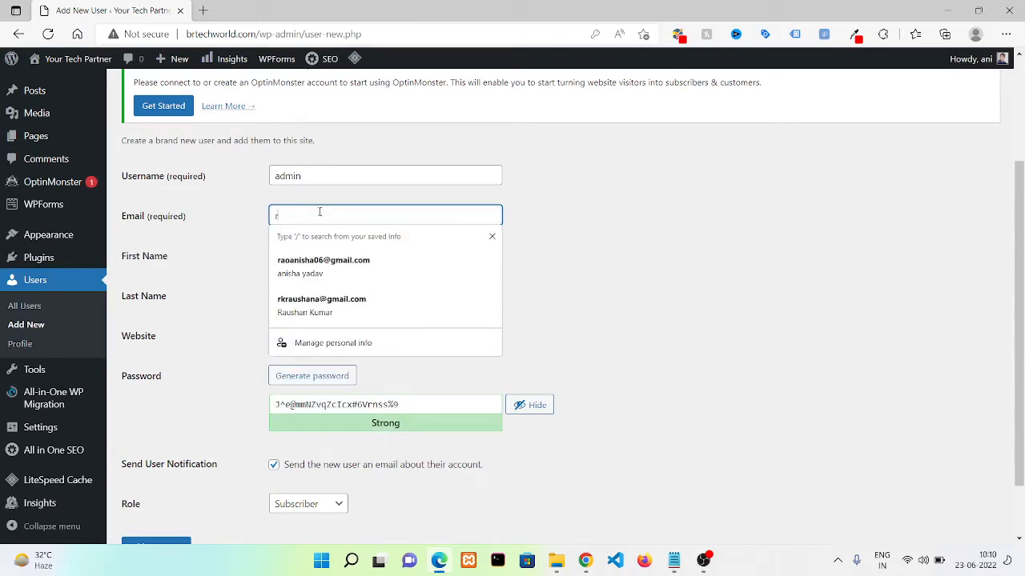
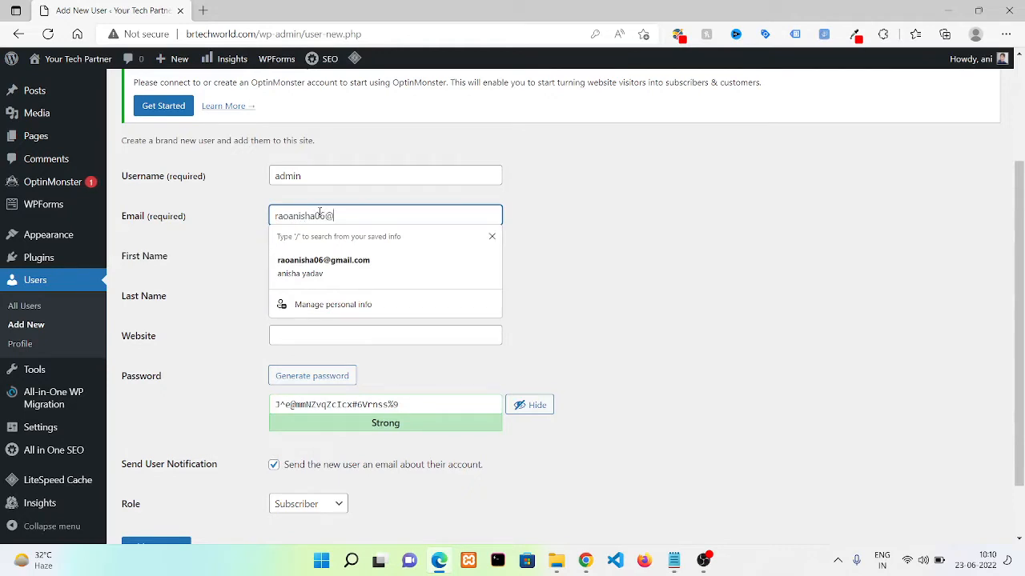
left_click(324, 266)
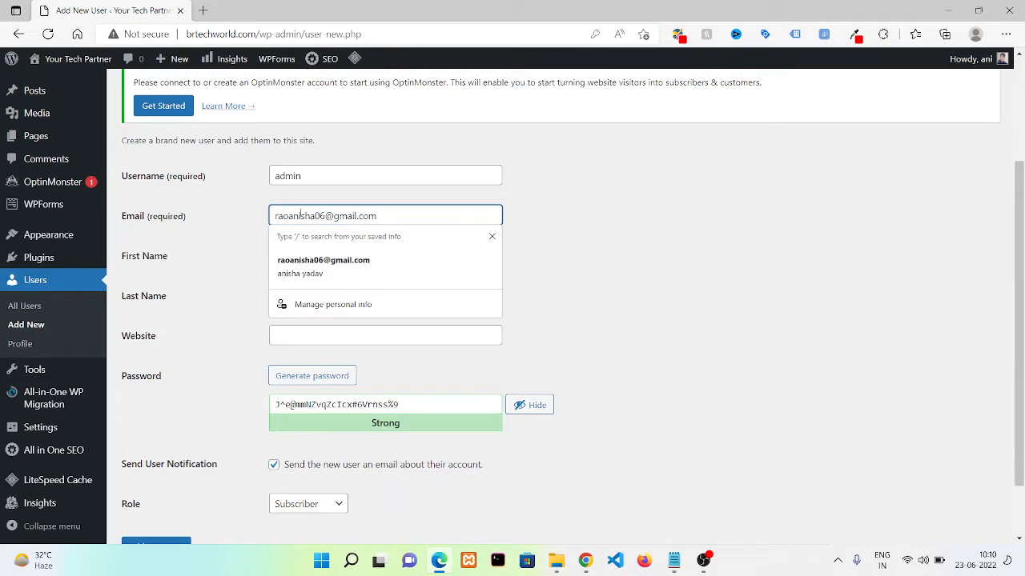
left_click(324, 265)
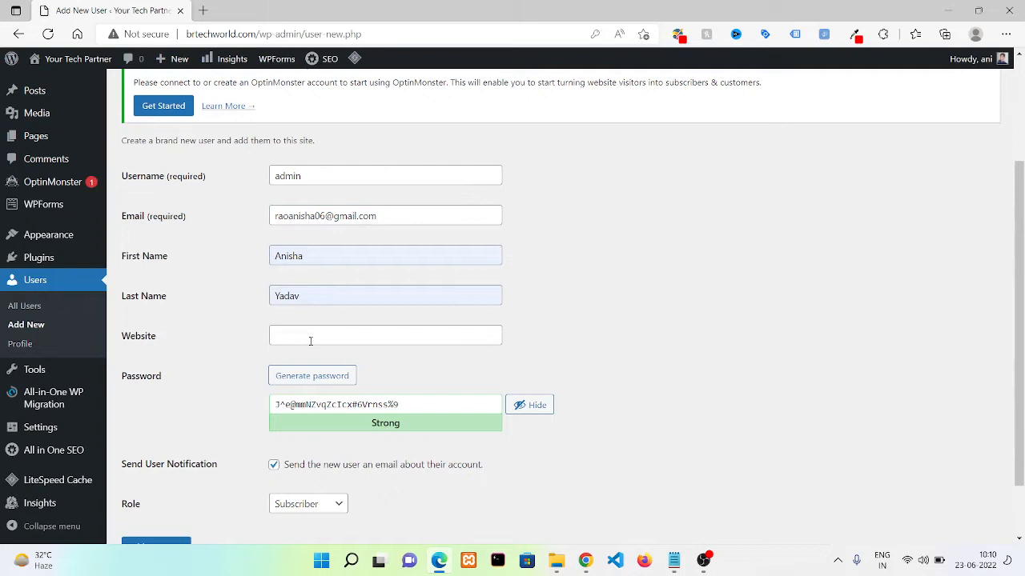
left_click(384, 336)
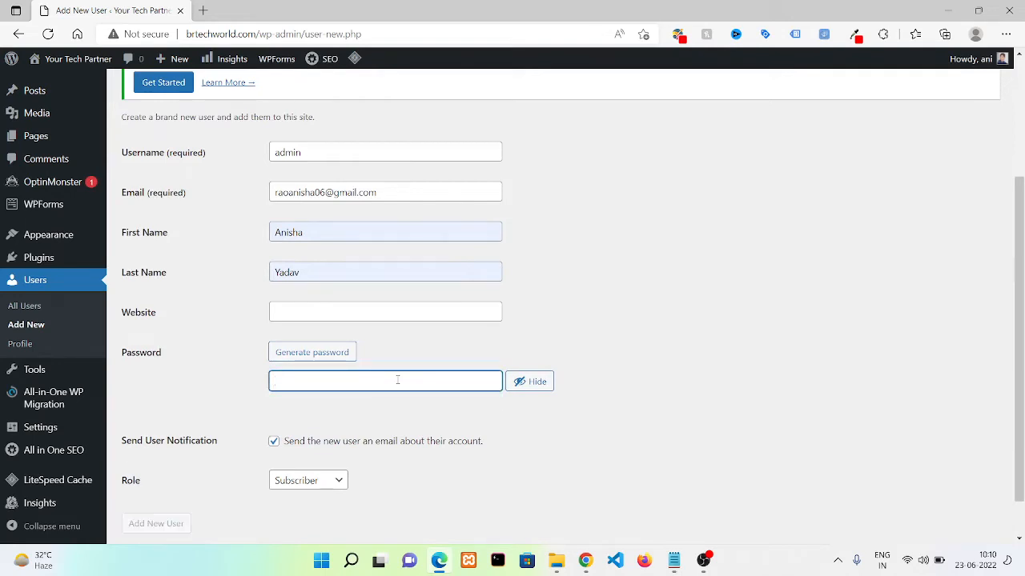
left_click(384, 381)
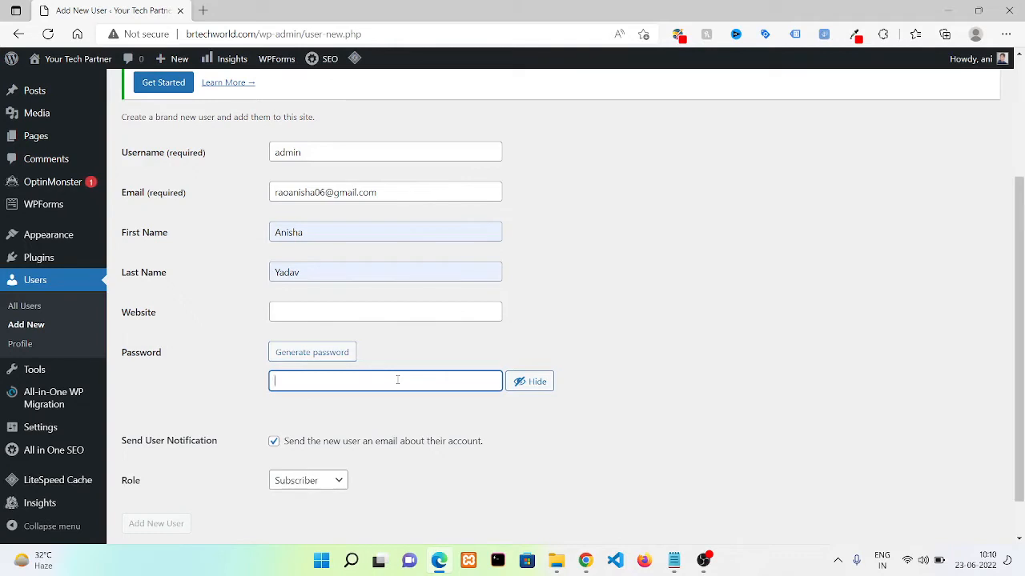
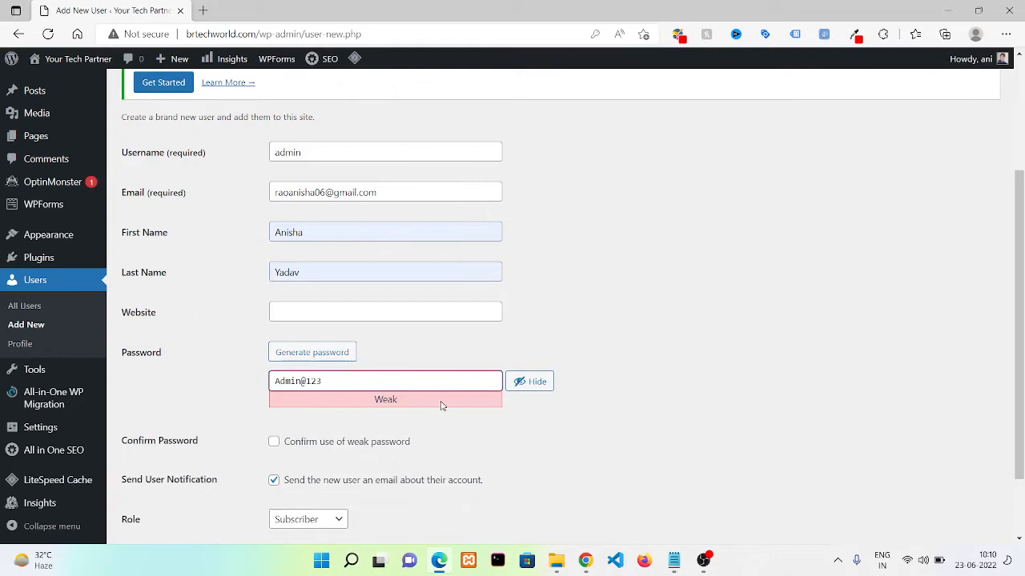
left_click(274, 442)
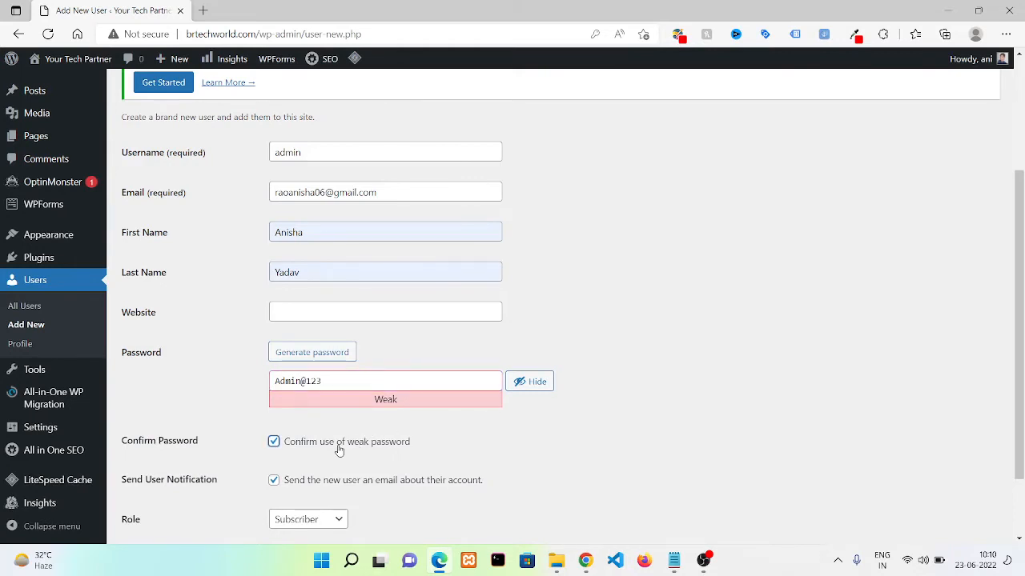
mouse_move(323, 456)
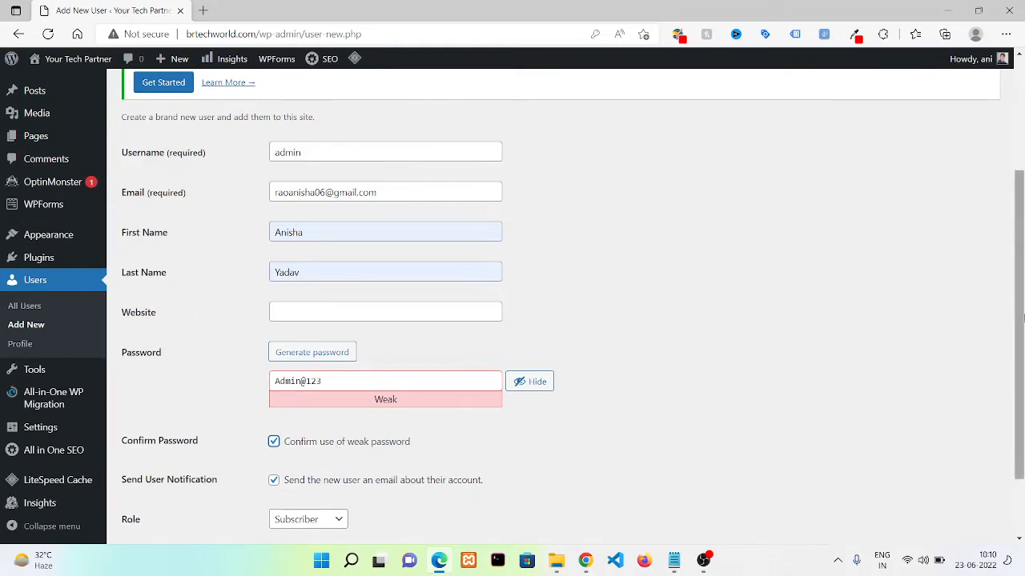
scroll("down", 3)
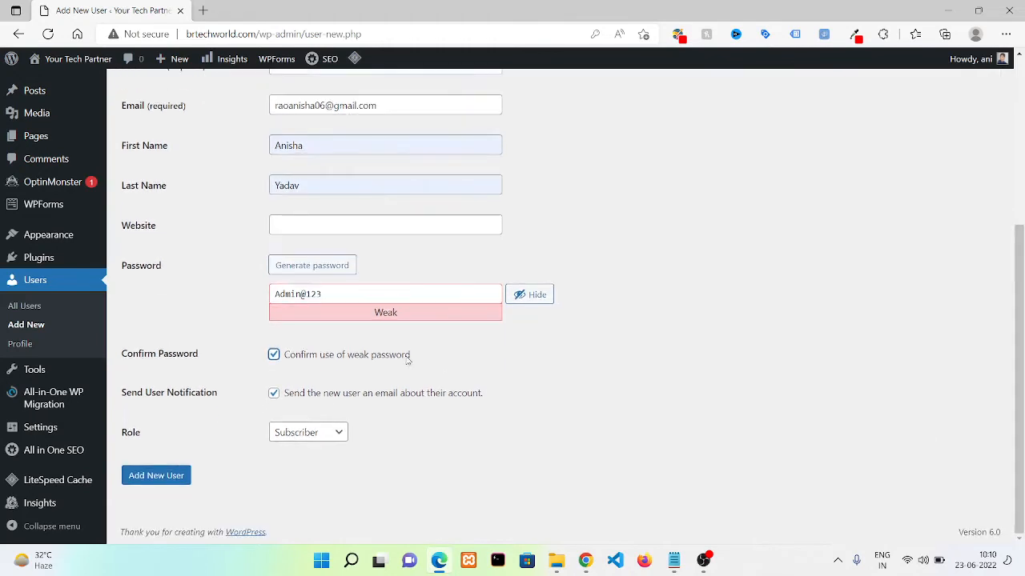
left_click(308, 432)
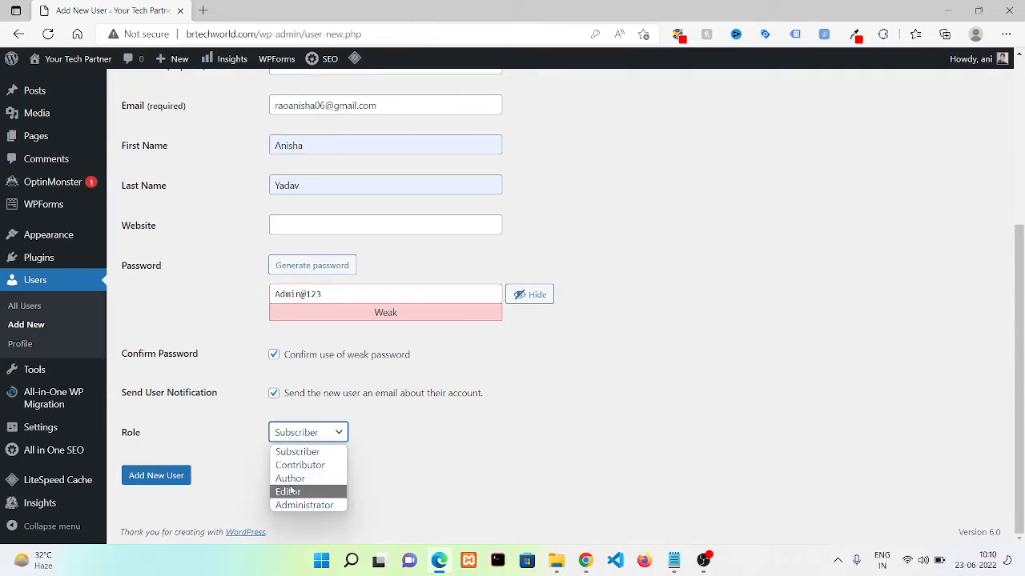
left_click(288, 491)
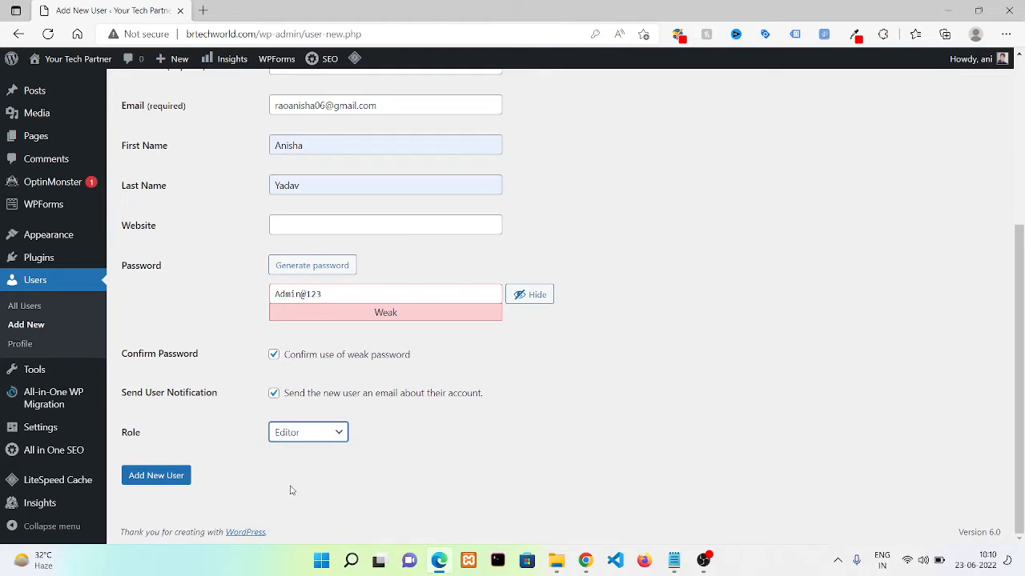
mouse_move(178, 483)
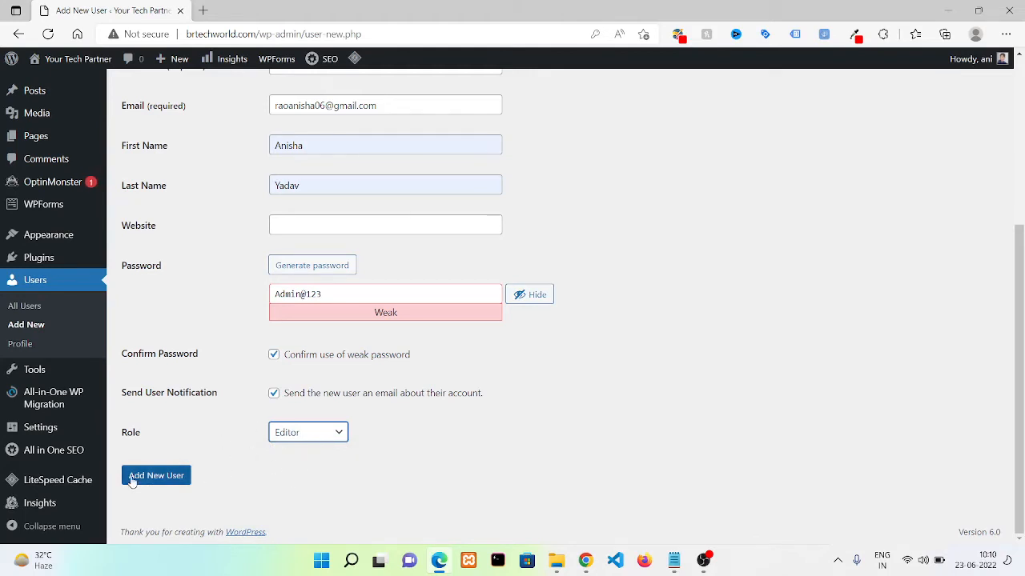
left_click(156, 474)
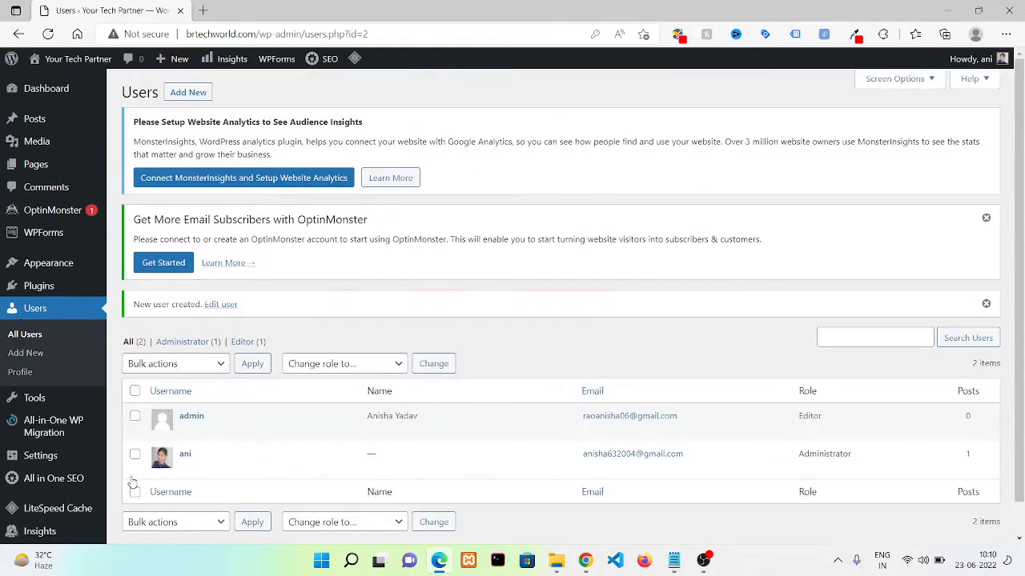
mouse_move(192, 416)
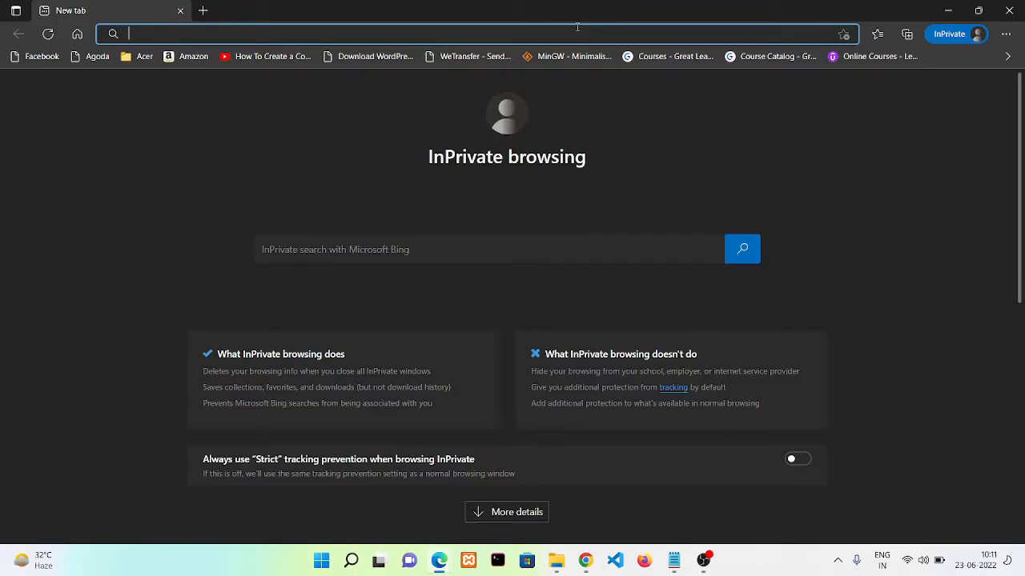
Step: Go to brtechworld.com's WordPress login page in the private window
type("blogger.com")
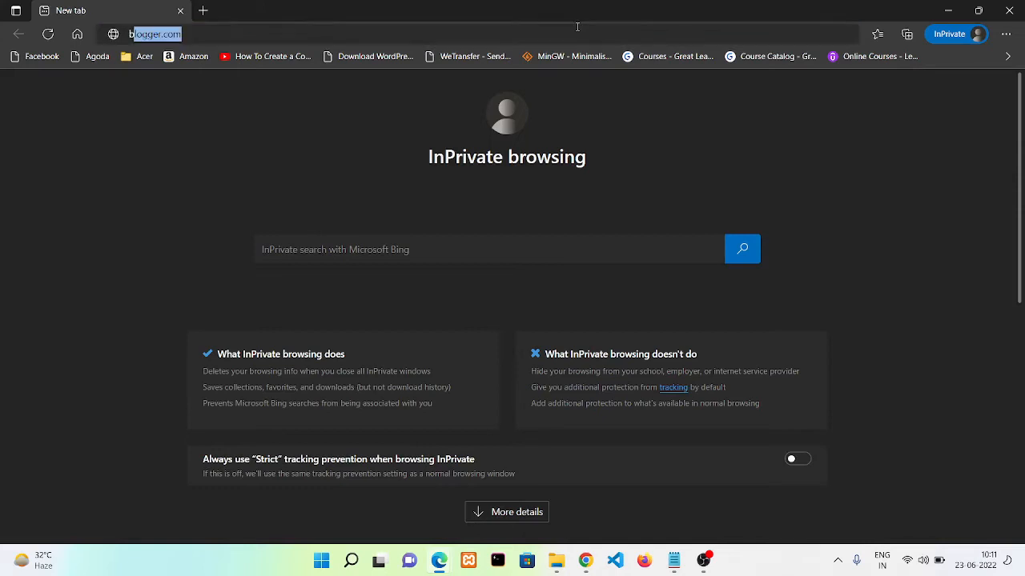
type("brtechworld.com%2Fwp-admin%2F&reauth=1")
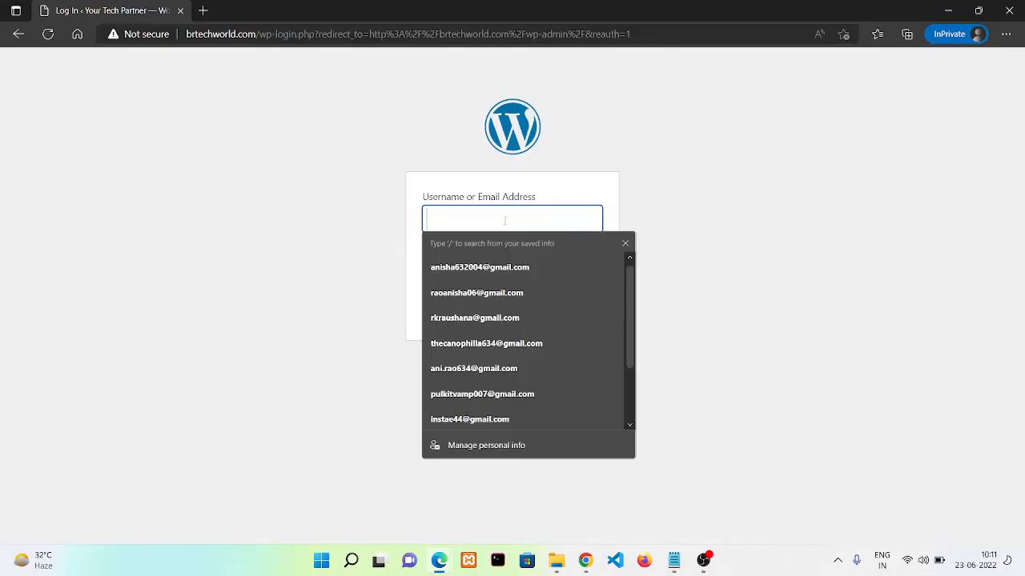
Step: Log in as admin with the new password to reach the editor's dashboard
type("admin")
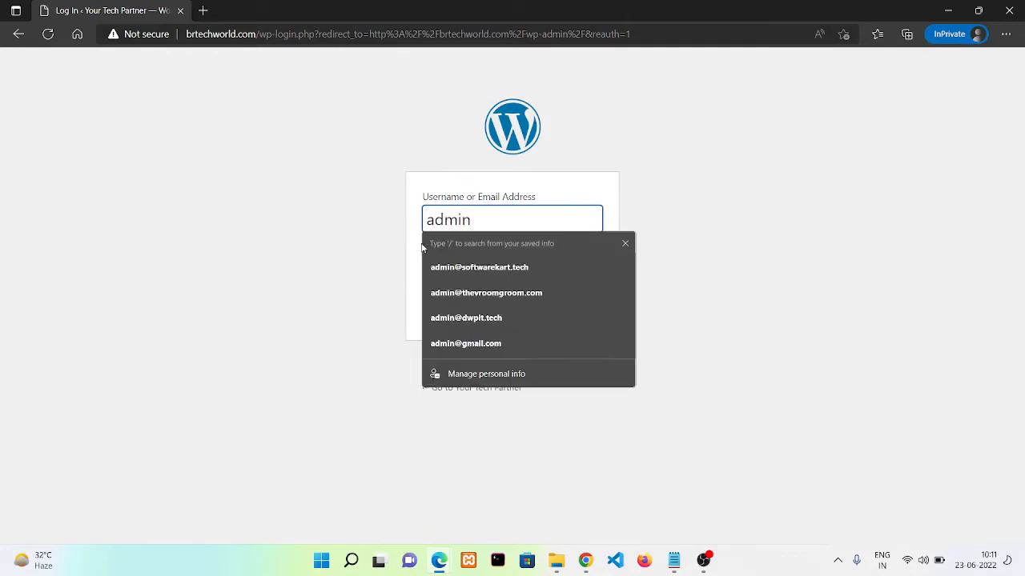
type("••••")
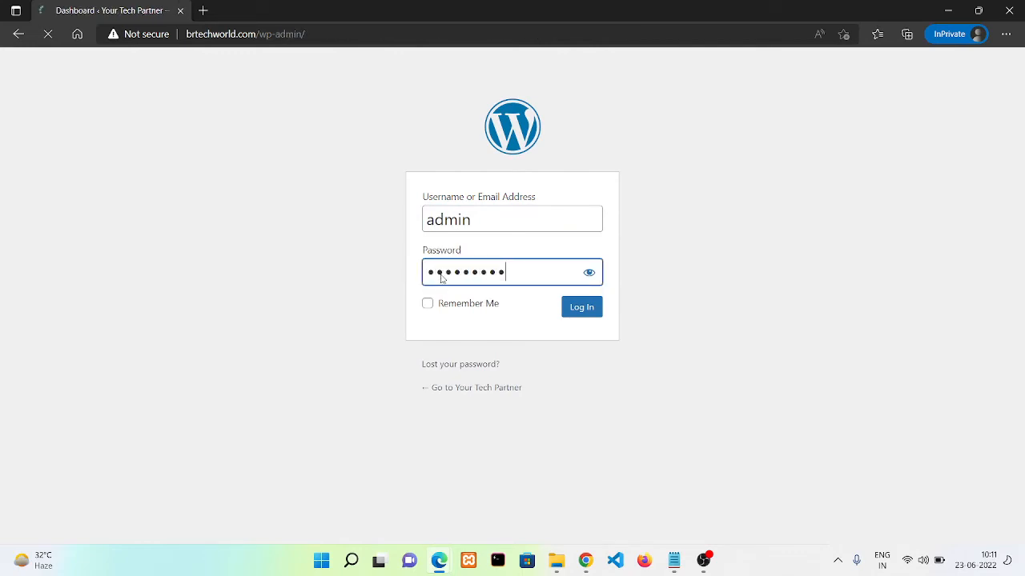
left_click(580, 307)
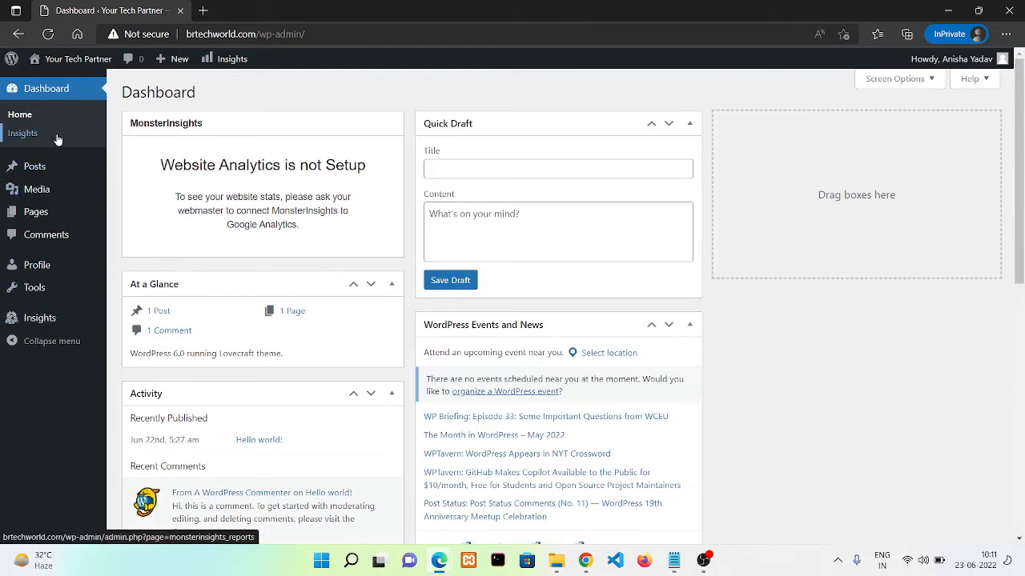
mouse_move(45, 447)
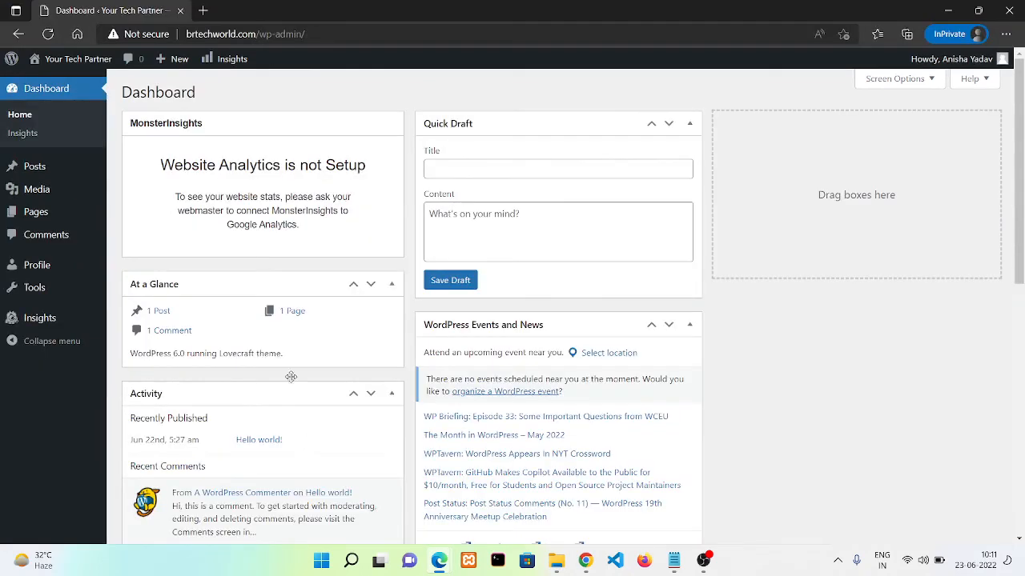
mouse_move(35, 164)
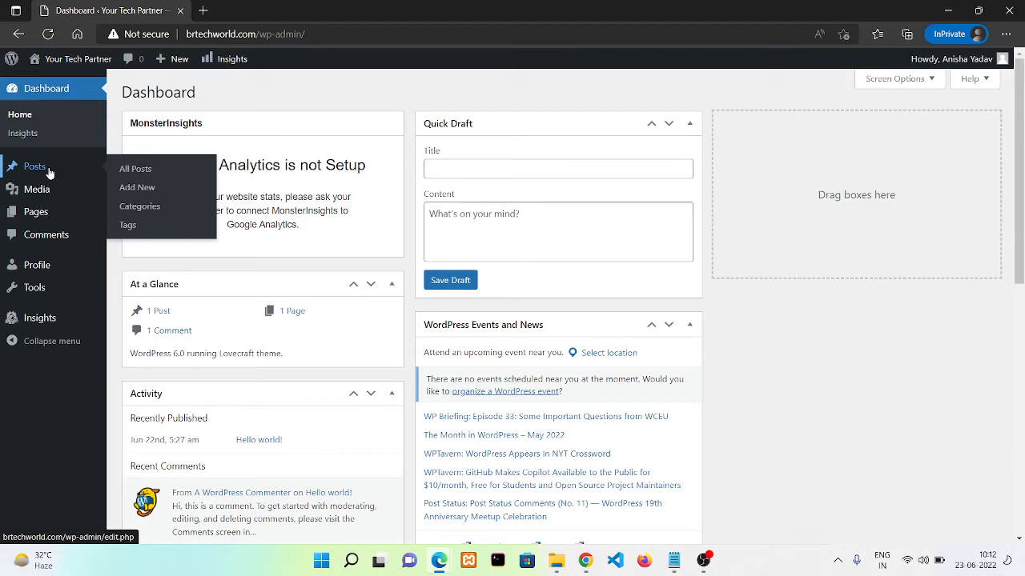
Step: Start a new post from the All Posts list as the Editor
left_click(135, 169)
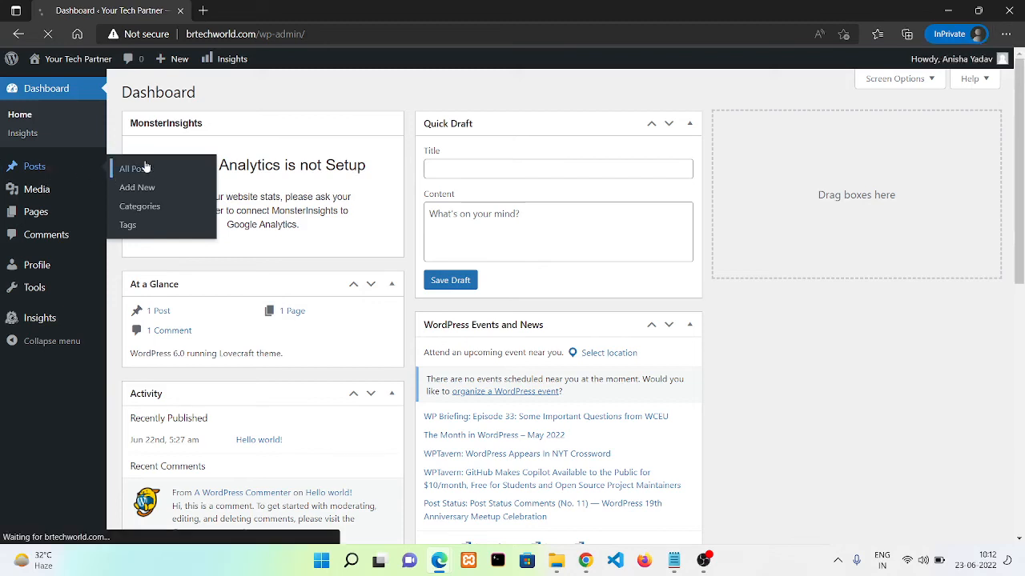
left_click(134, 168)
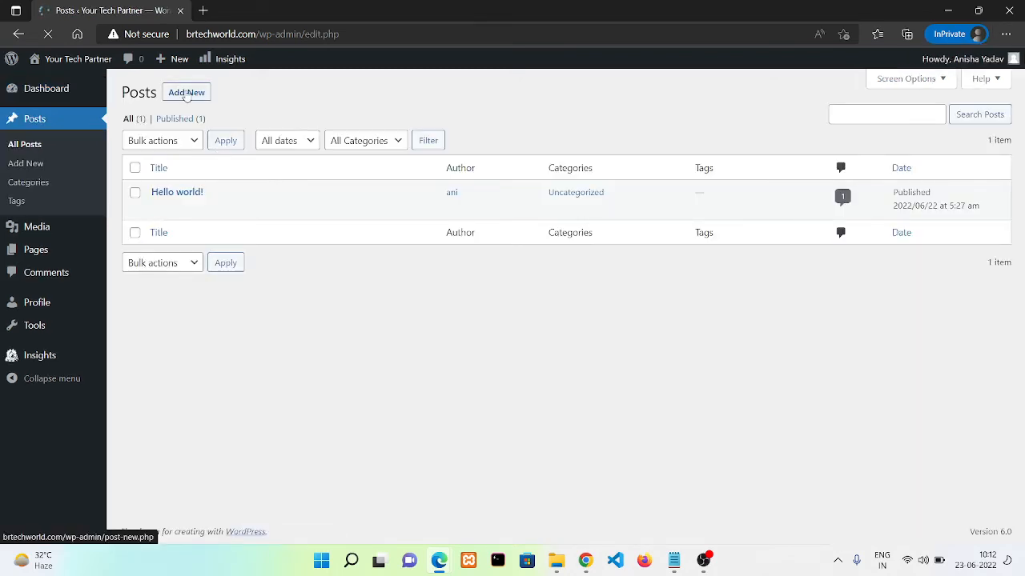
left_click(186, 91)
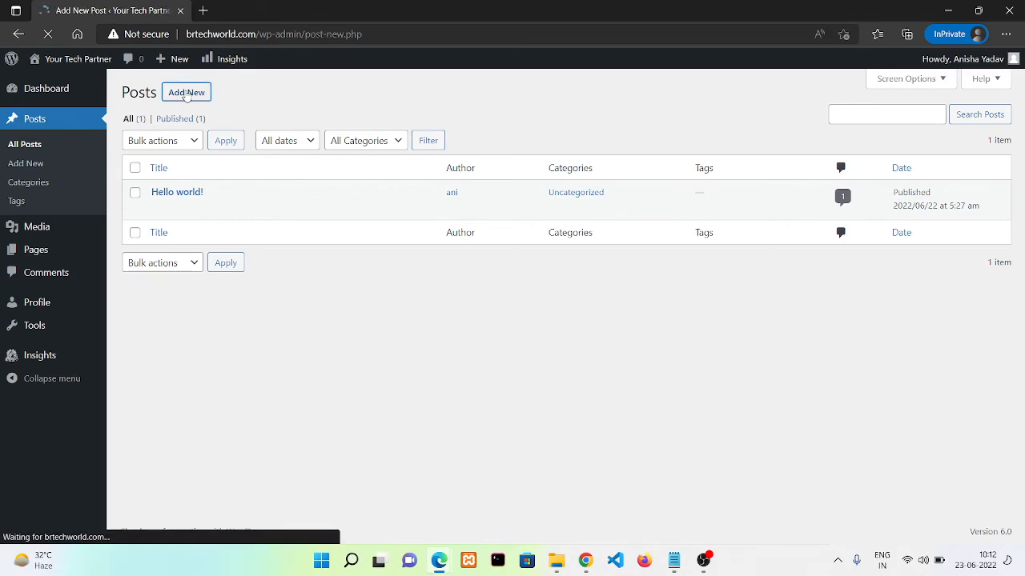
left_click(185, 91)
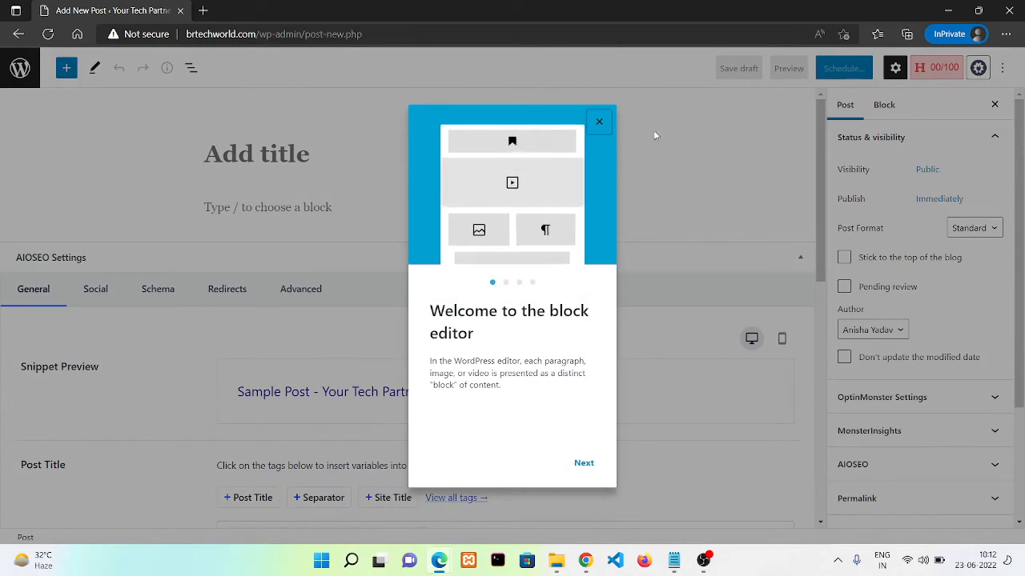
Step: Dismiss the block editor welcome guide and return to the posts list
left_click(599, 121)
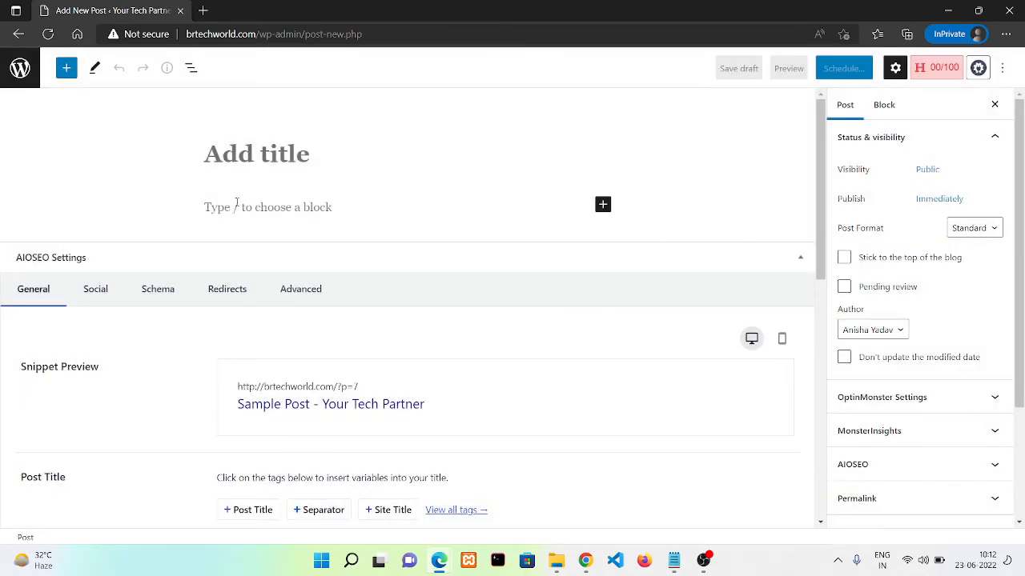
left_click(20, 33)
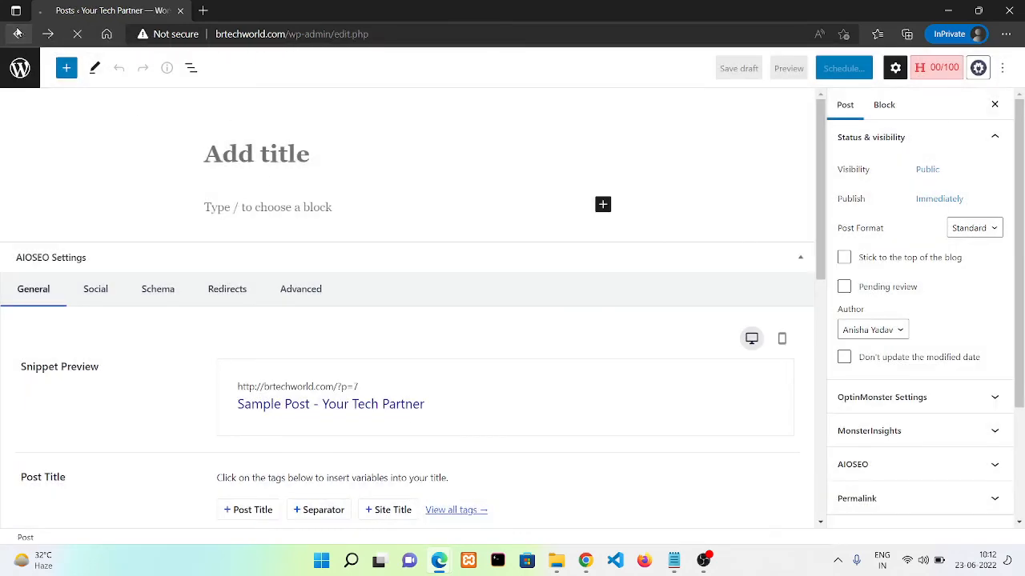